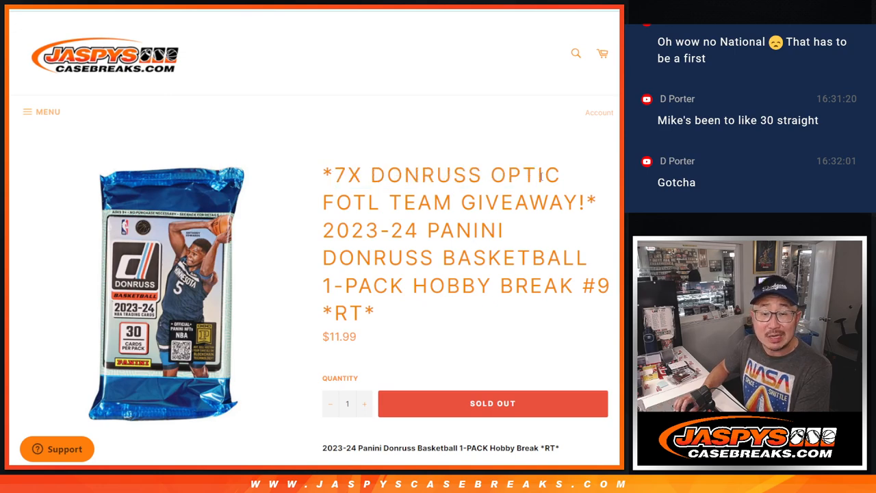
Shuffle the participant name list four times on RANDOM.ORG
scroll("down", 3)
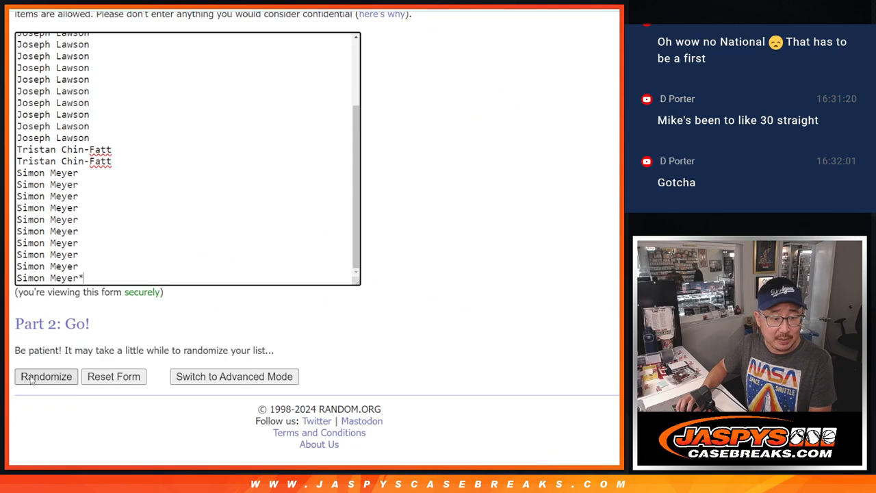
left_click(46, 376)
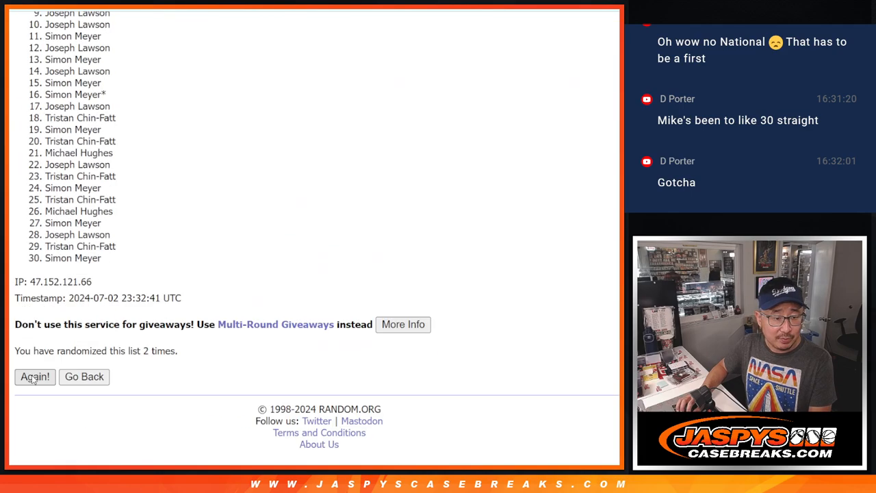
left_click(35, 376)
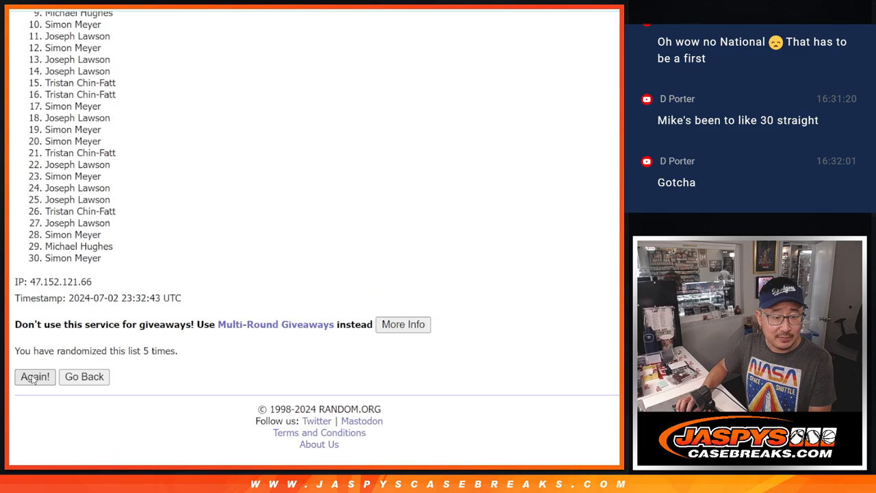
left_click(35, 376)
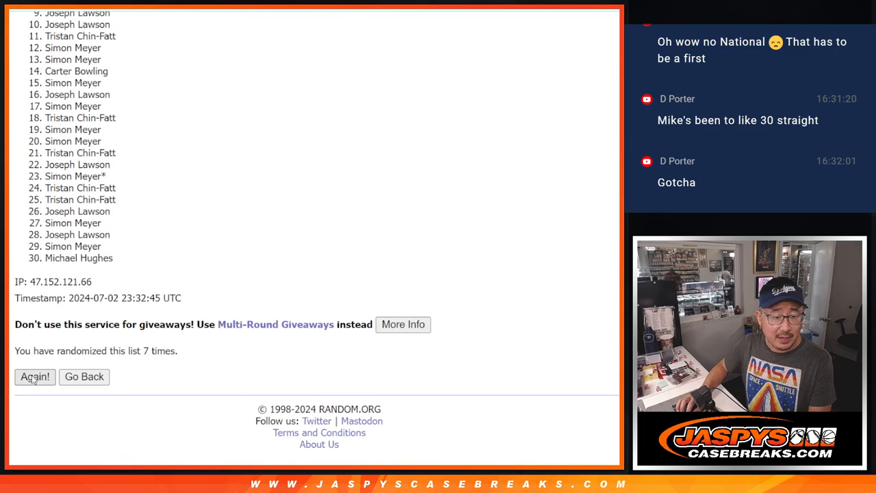
left_click(34, 376)
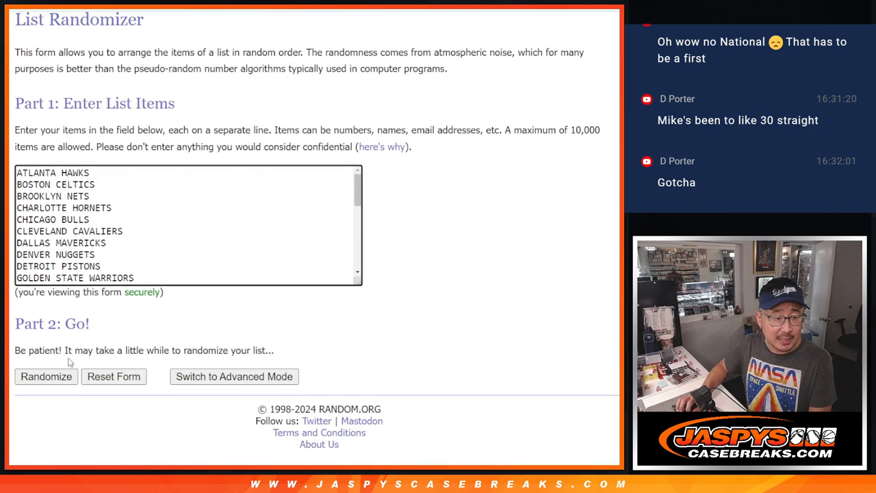
Shuffle the NBA team list repeatedly and select the randomized result for copying
left_click(47, 376)
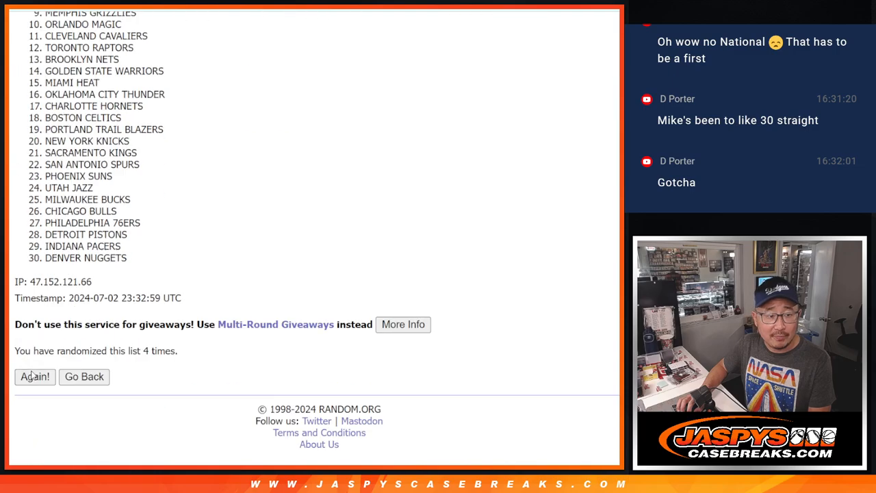
left_click(36, 377)
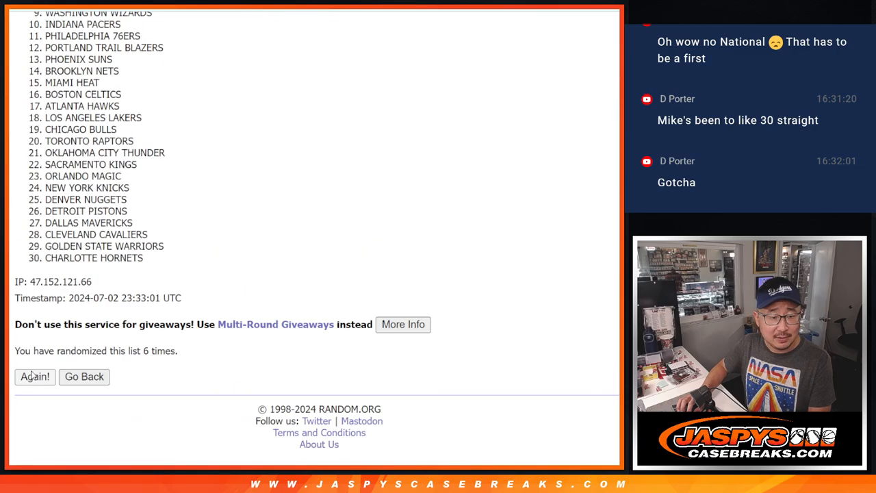
left_click(36, 377)
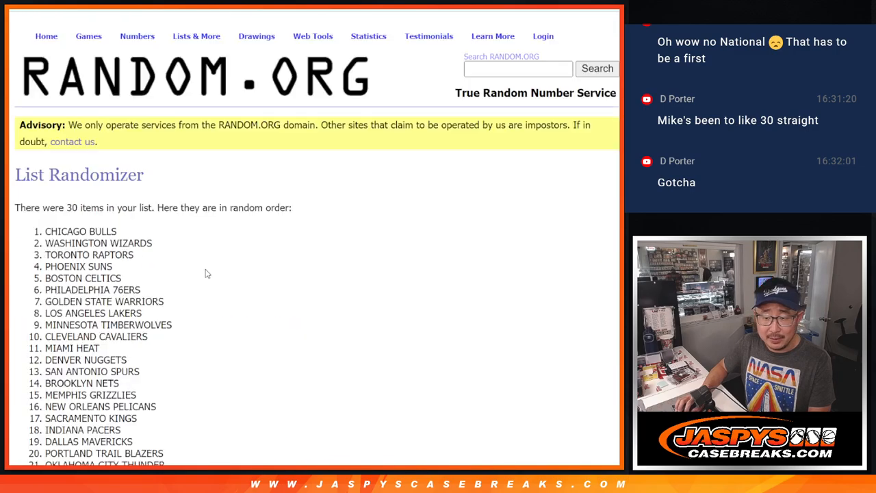
scroll("down", 3)
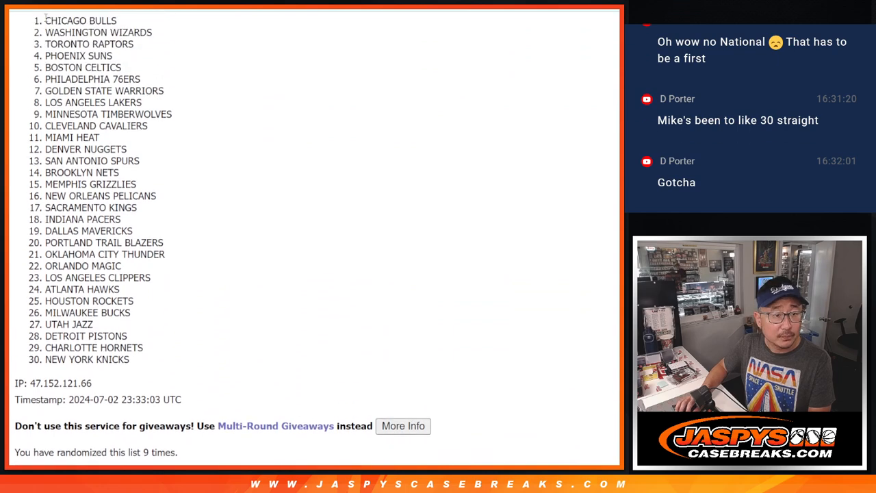
left_click_drag(45, 21, 134, 358)
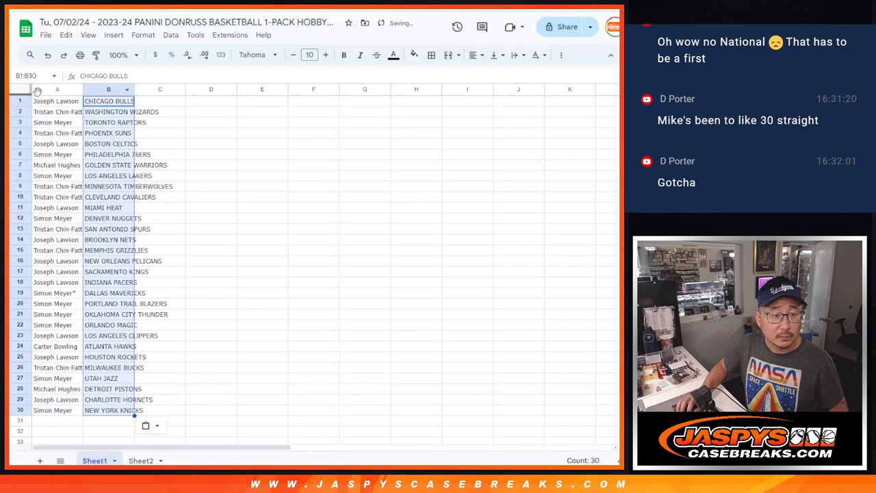
Select the name and team columns A–B and raise their font size to 12
left_click(20, 89)
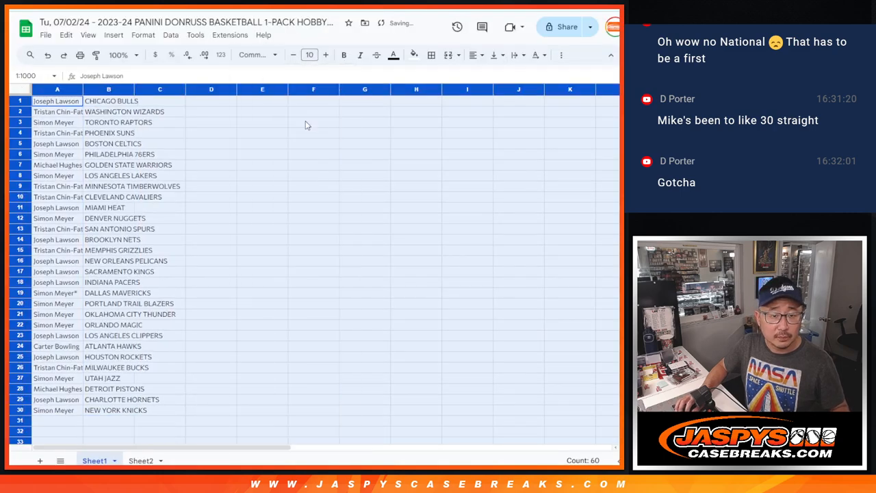
left_click(122, 55)
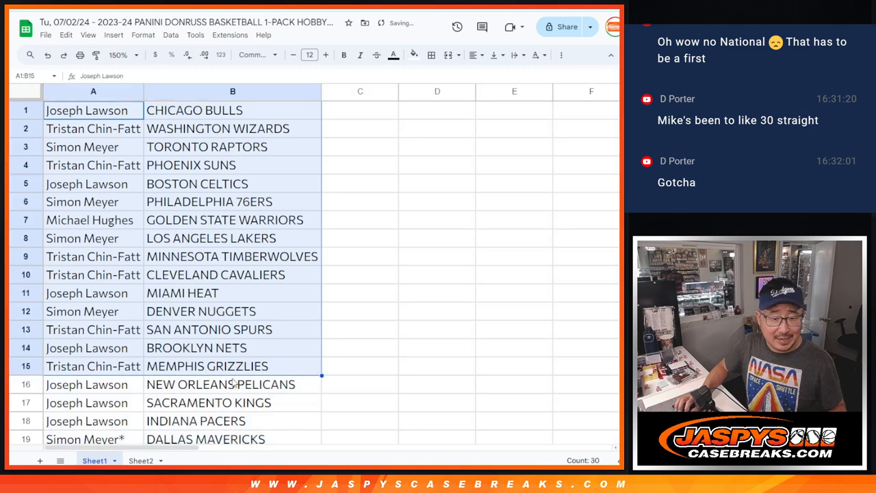
mouse_move(363, 375)
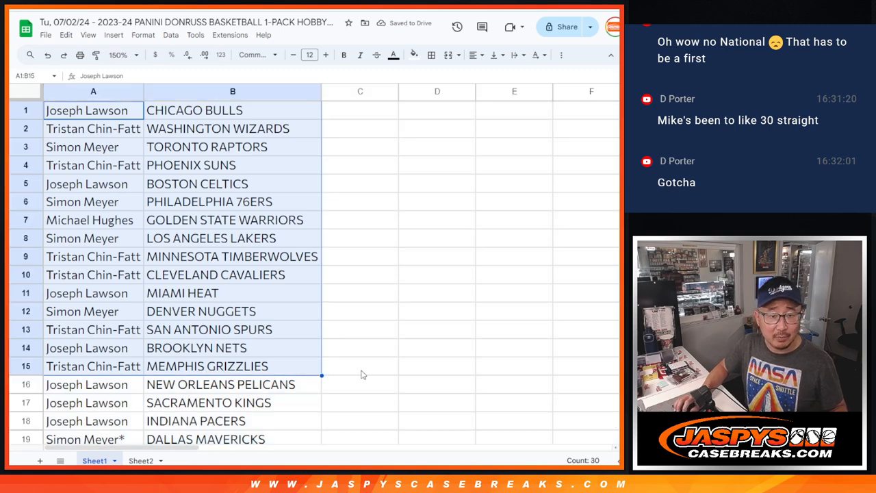
scroll("down", 3)
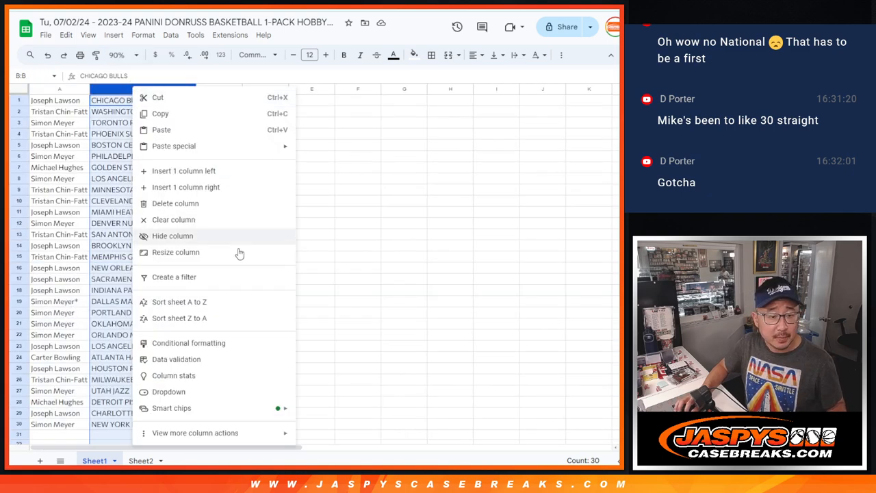
Sort the name-and-team pairings alphabetically by team
left_click(180, 301)
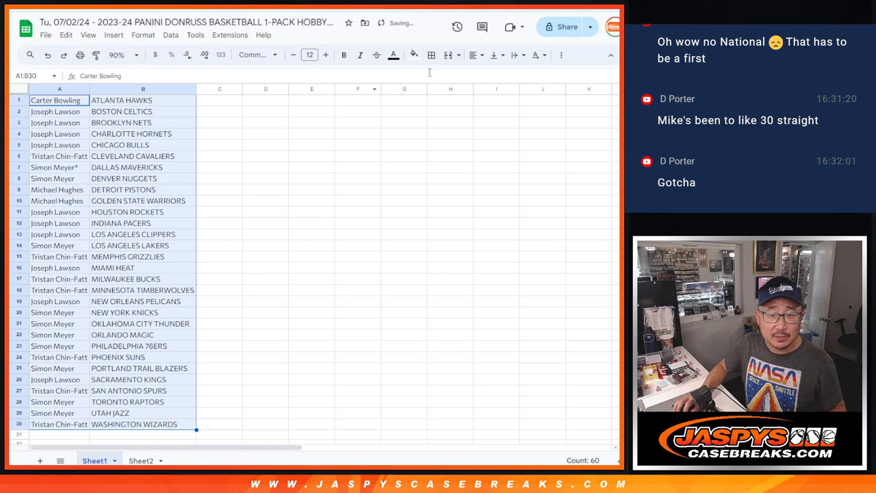
left_click(431, 55)
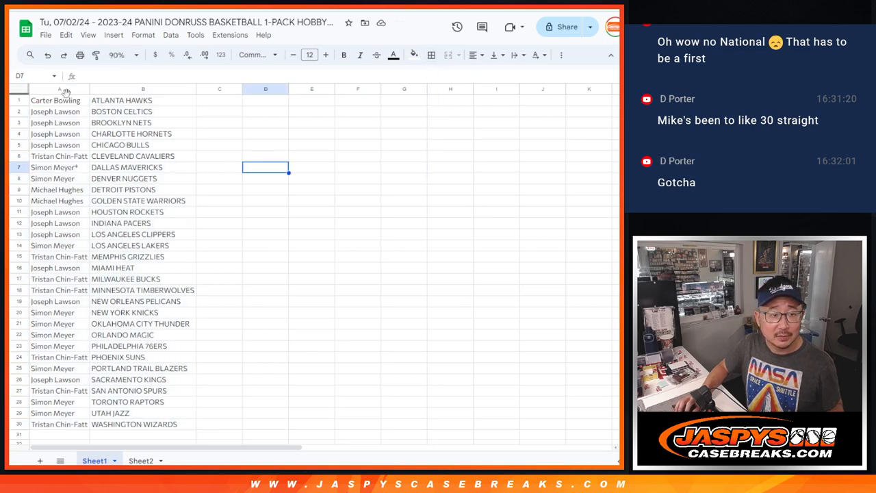
left_click(430, 55)
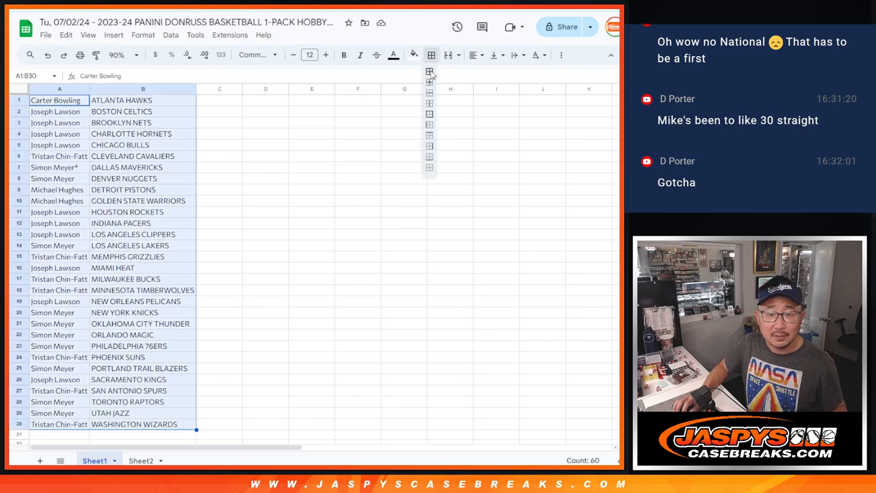
left_click(219, 178)
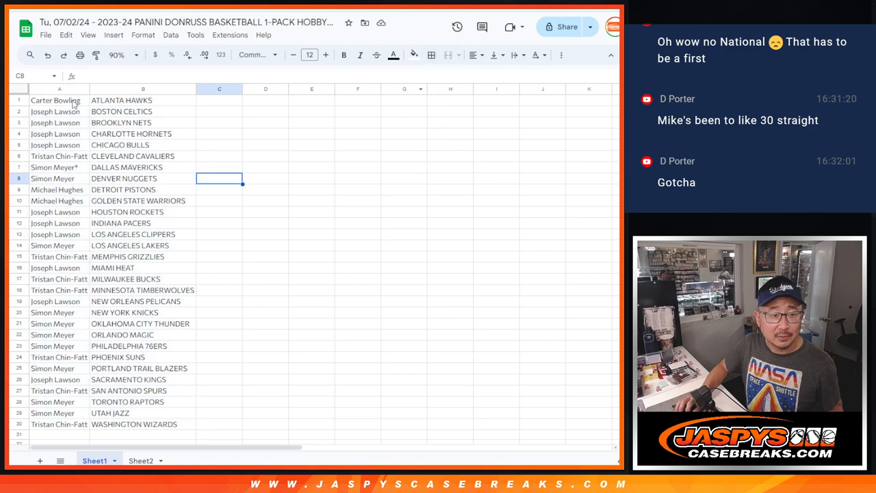
Apply All borders to the A1:B30 name and team table
left_click(430, 55)
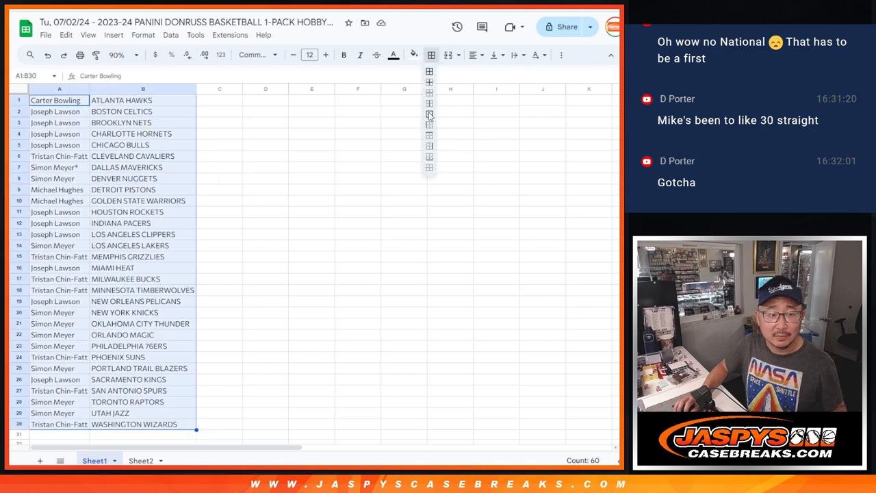
left_click(431, 55)
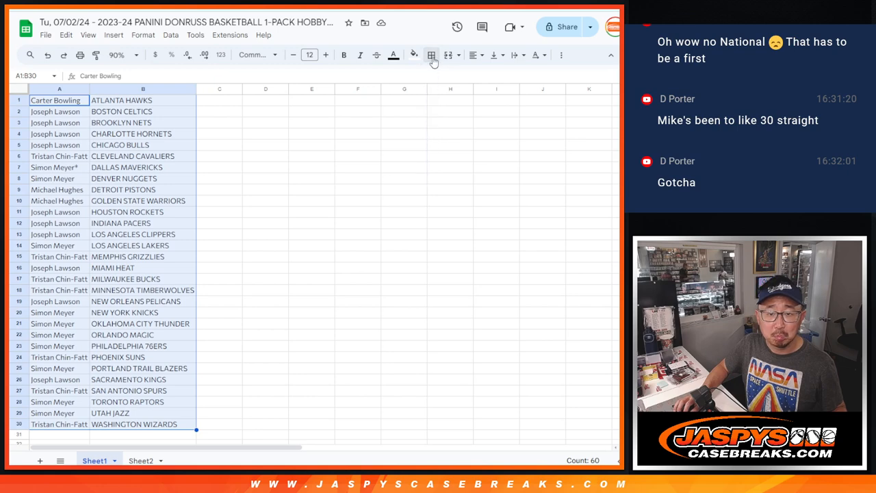
left_click(431, 55)
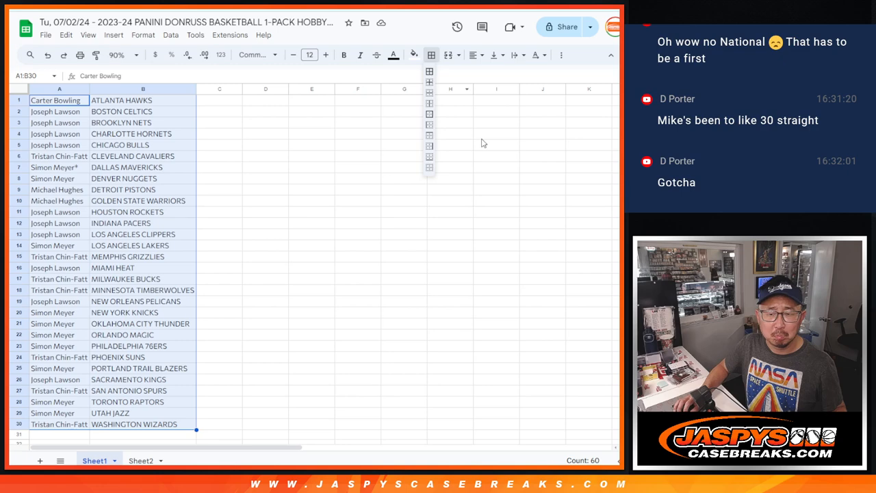
left_click(495, 145)
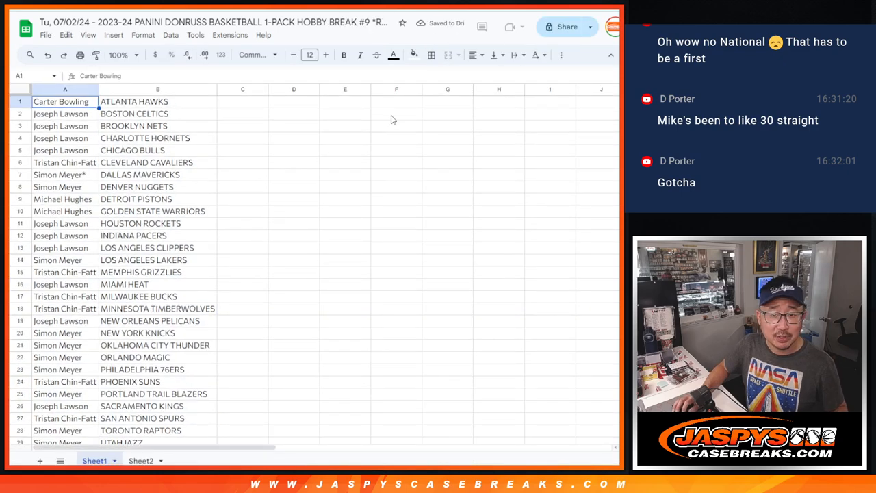
Set up printing with the workbook title in the page header and continue with Next
left_click(432, 54)
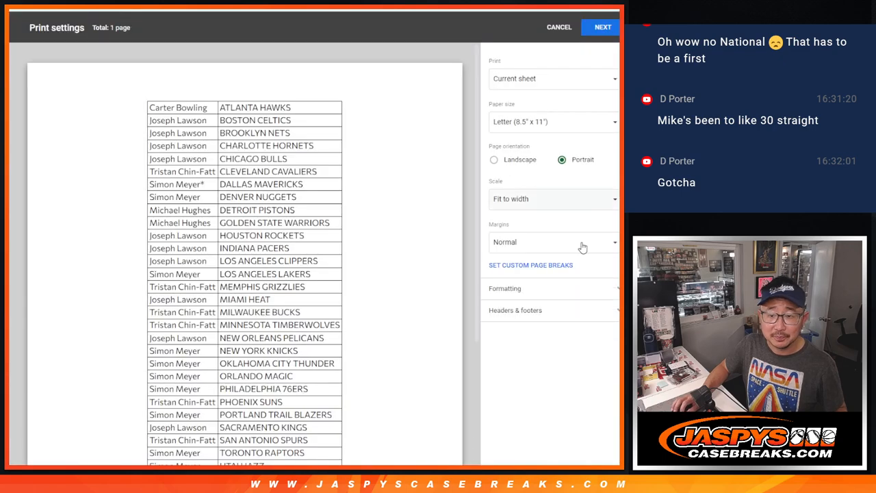
left_click(515, 309)
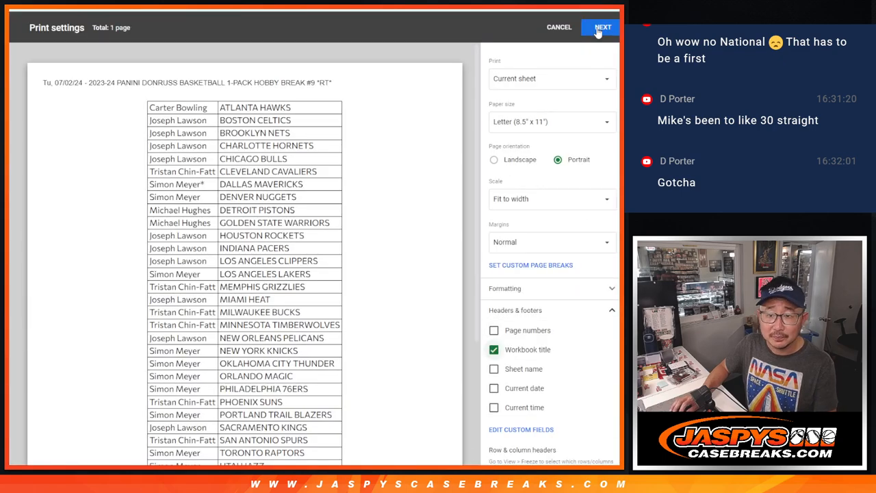
left_click(558, 27)
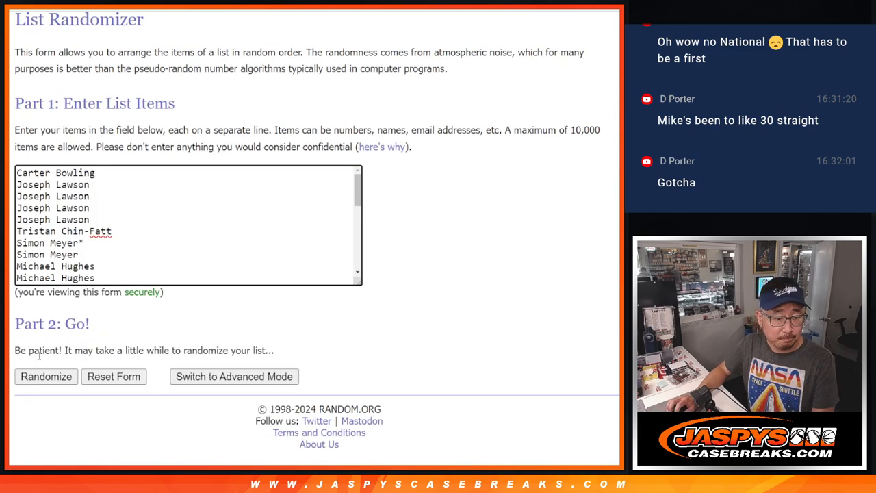
Reshuffle the 30 participant names and select the first seven results for copying
left_click(47, 377)
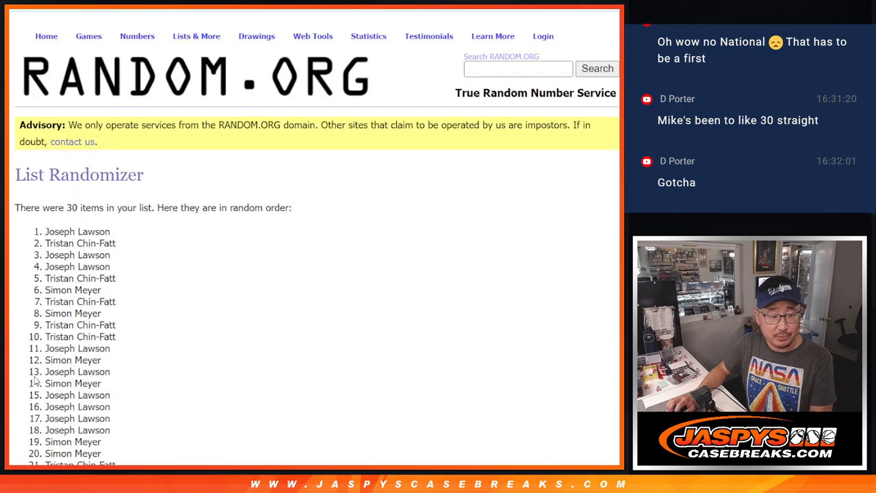
scroll("down", 3)
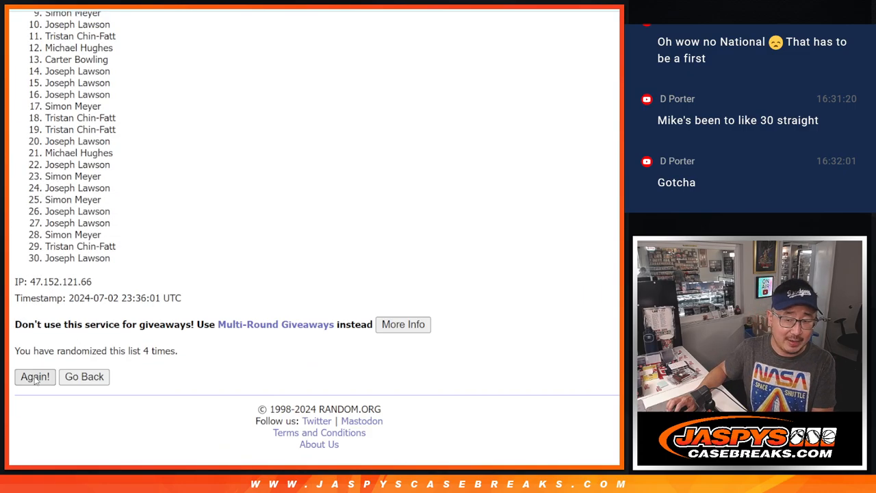
left_click(34, 376)
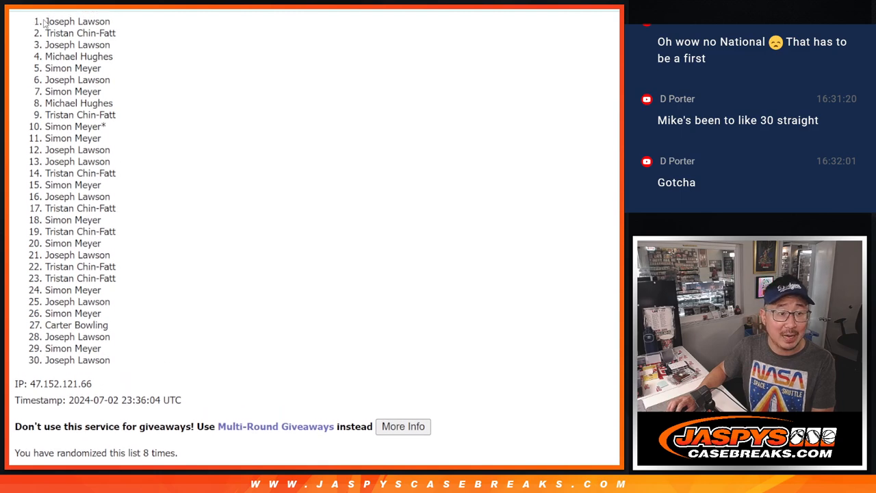
left_click_drag(43, 22, 103, 91)
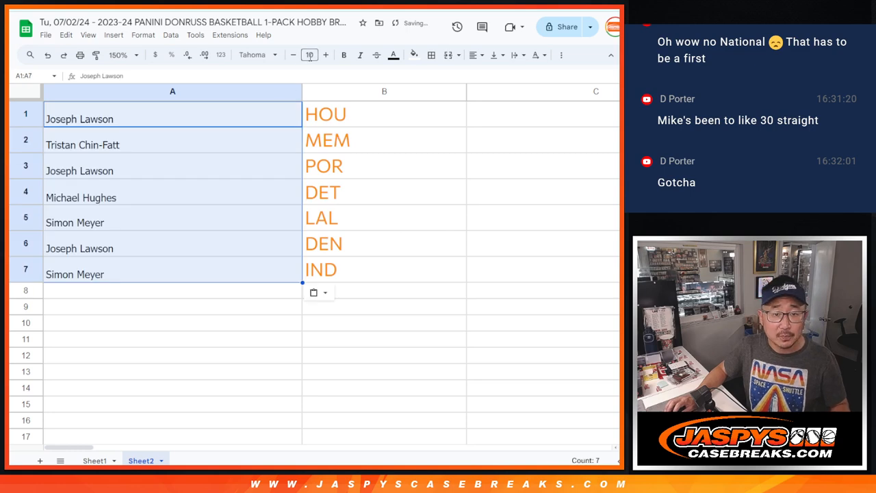
Set the seven pasted names on Sheet2 to font size 18 and append '/donr' to A1
left_click(326, 55)
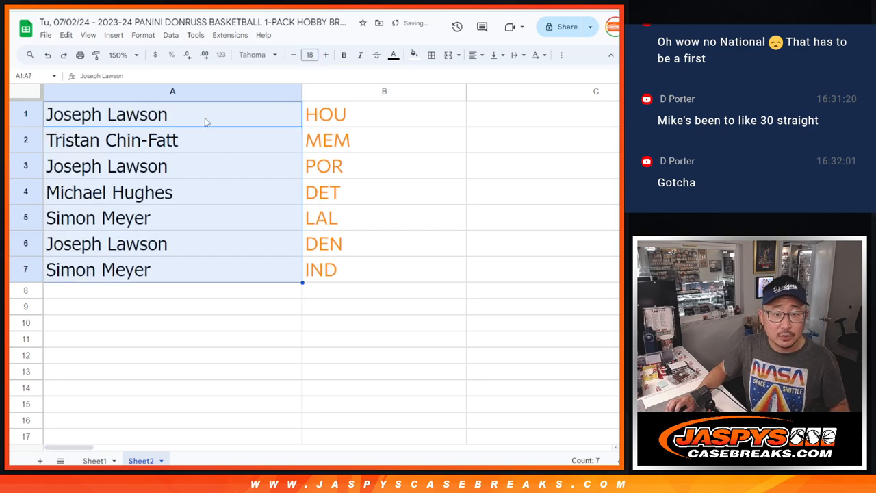
left_click(107, 166)
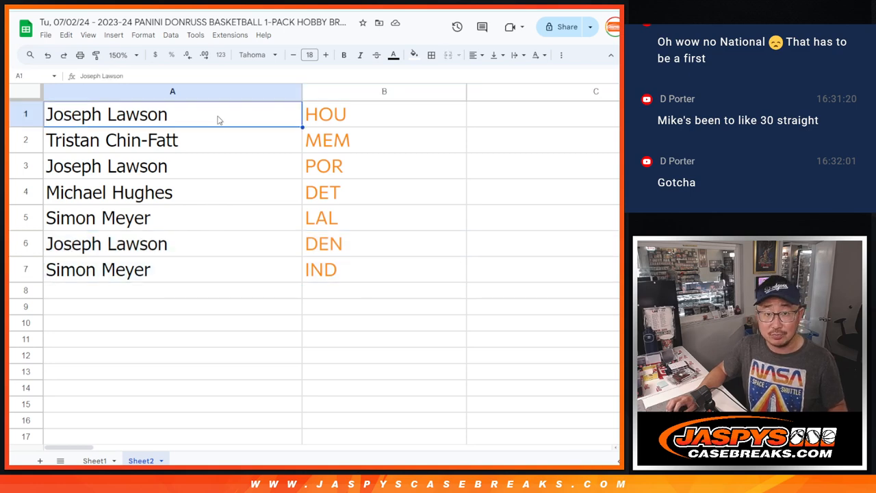
type("/donr")
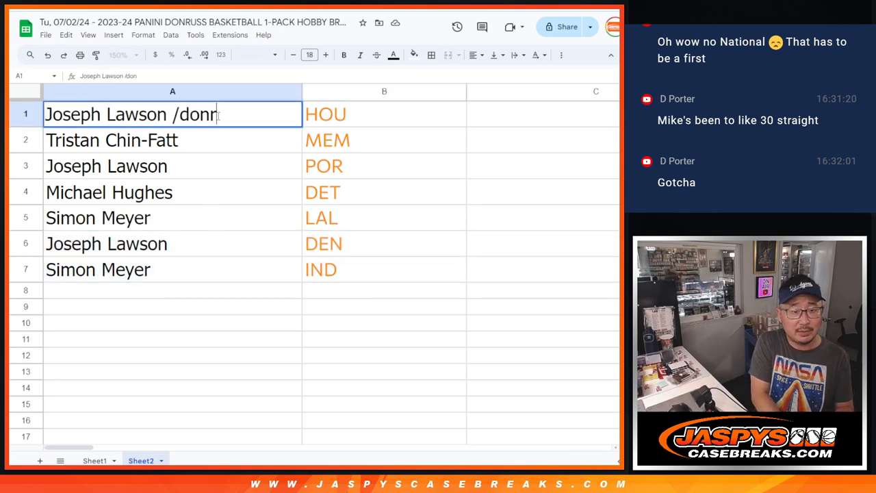